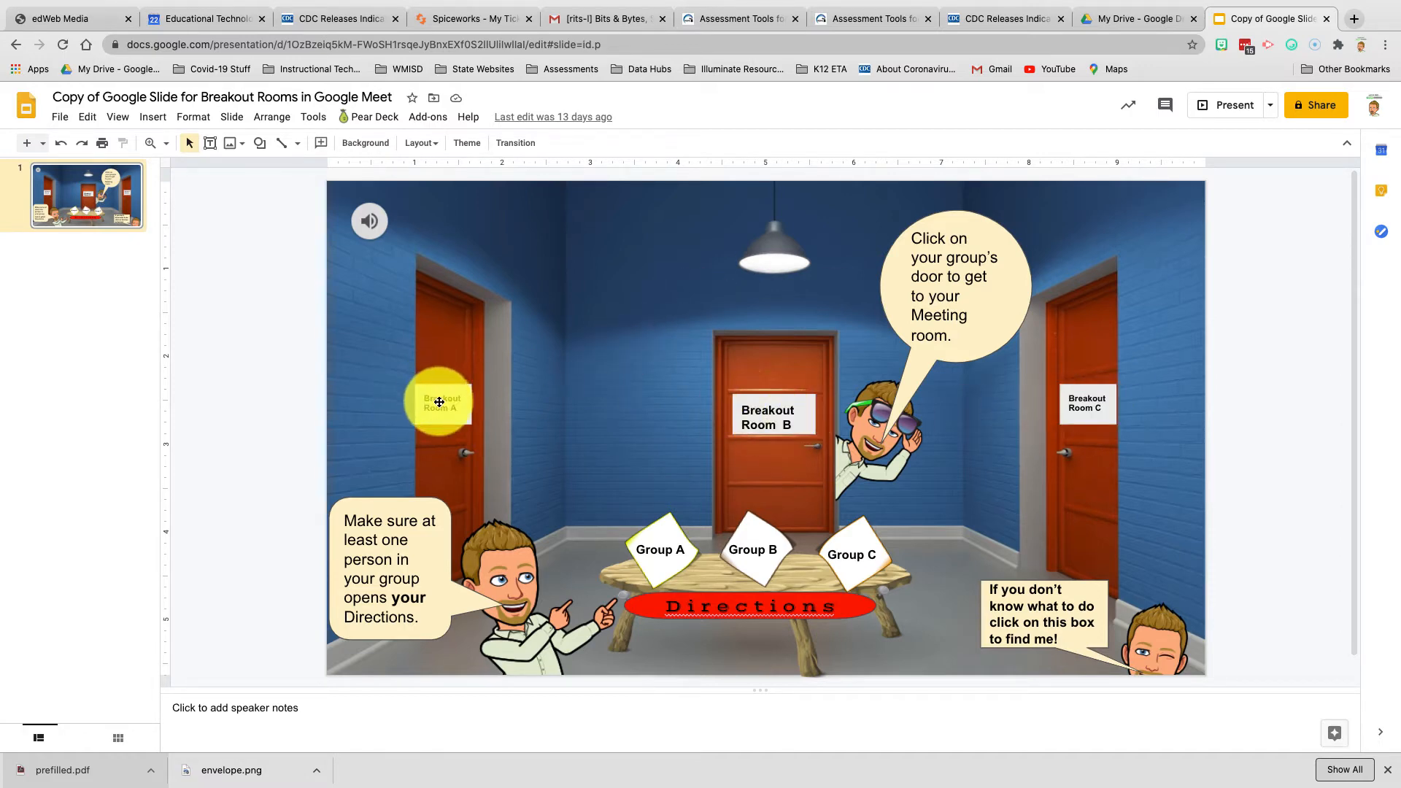
pyautogui.moveTo(1086, 403)
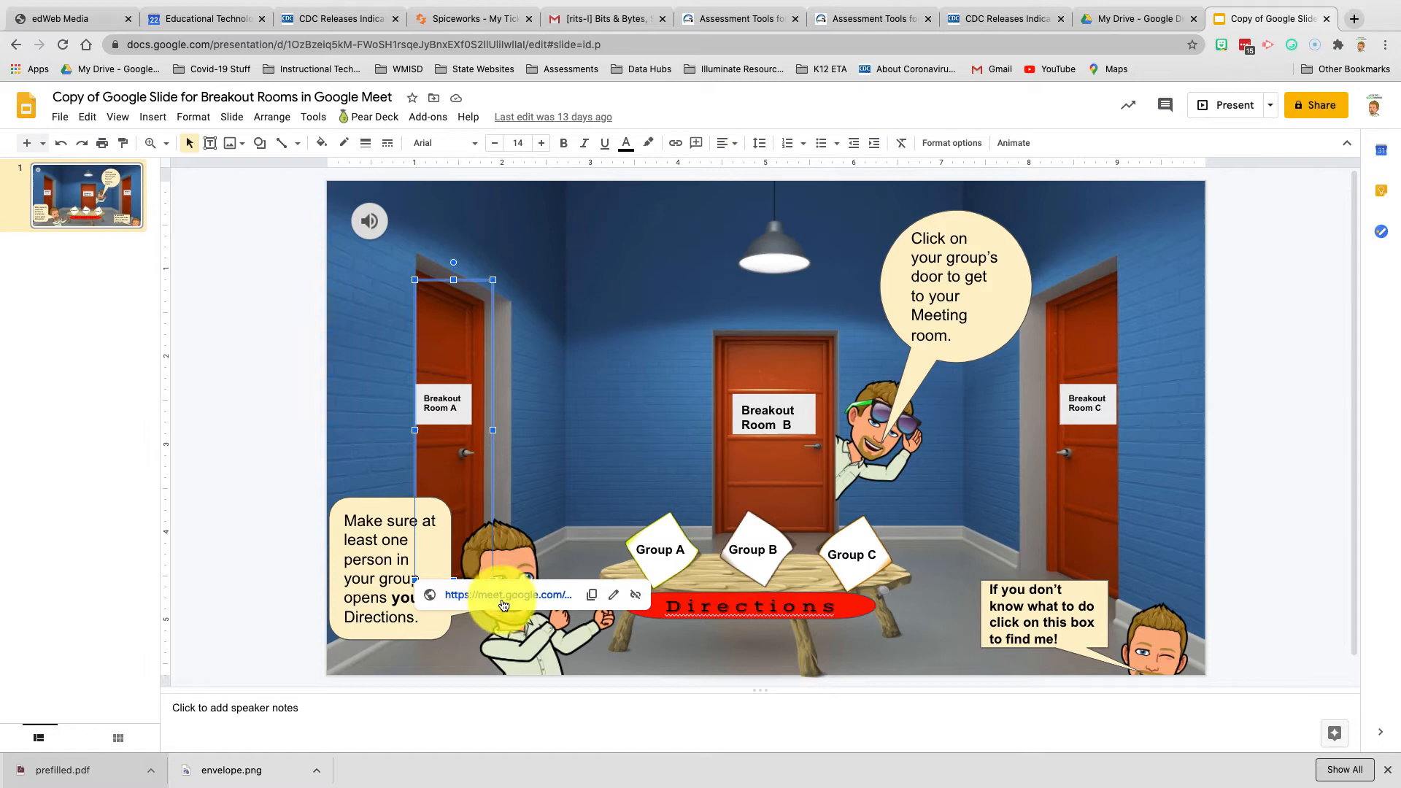
# Start presenting the breakout-room deck, then leave the full-screen slideshow
pyautogui.click(215, 597)
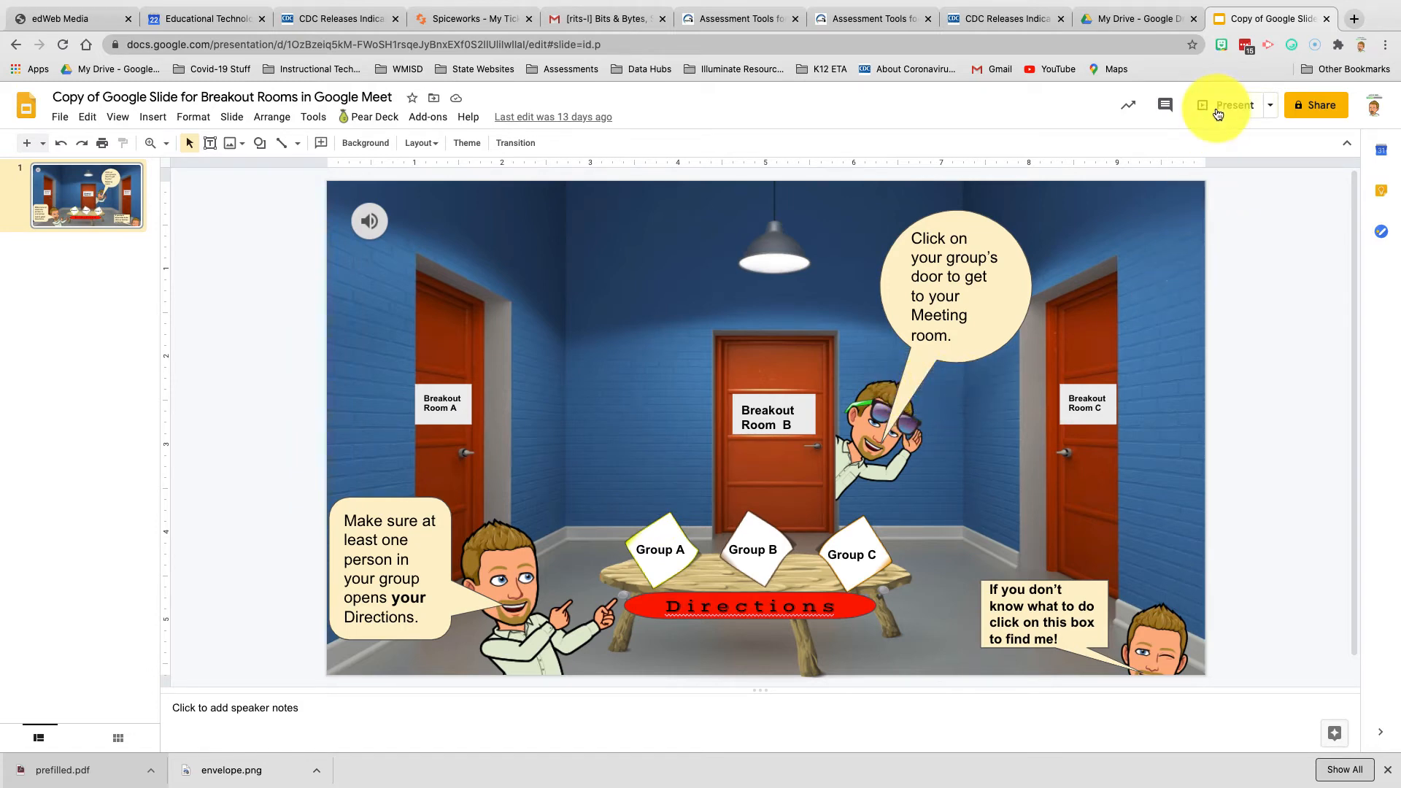
pyautogui.click(1232, 106)
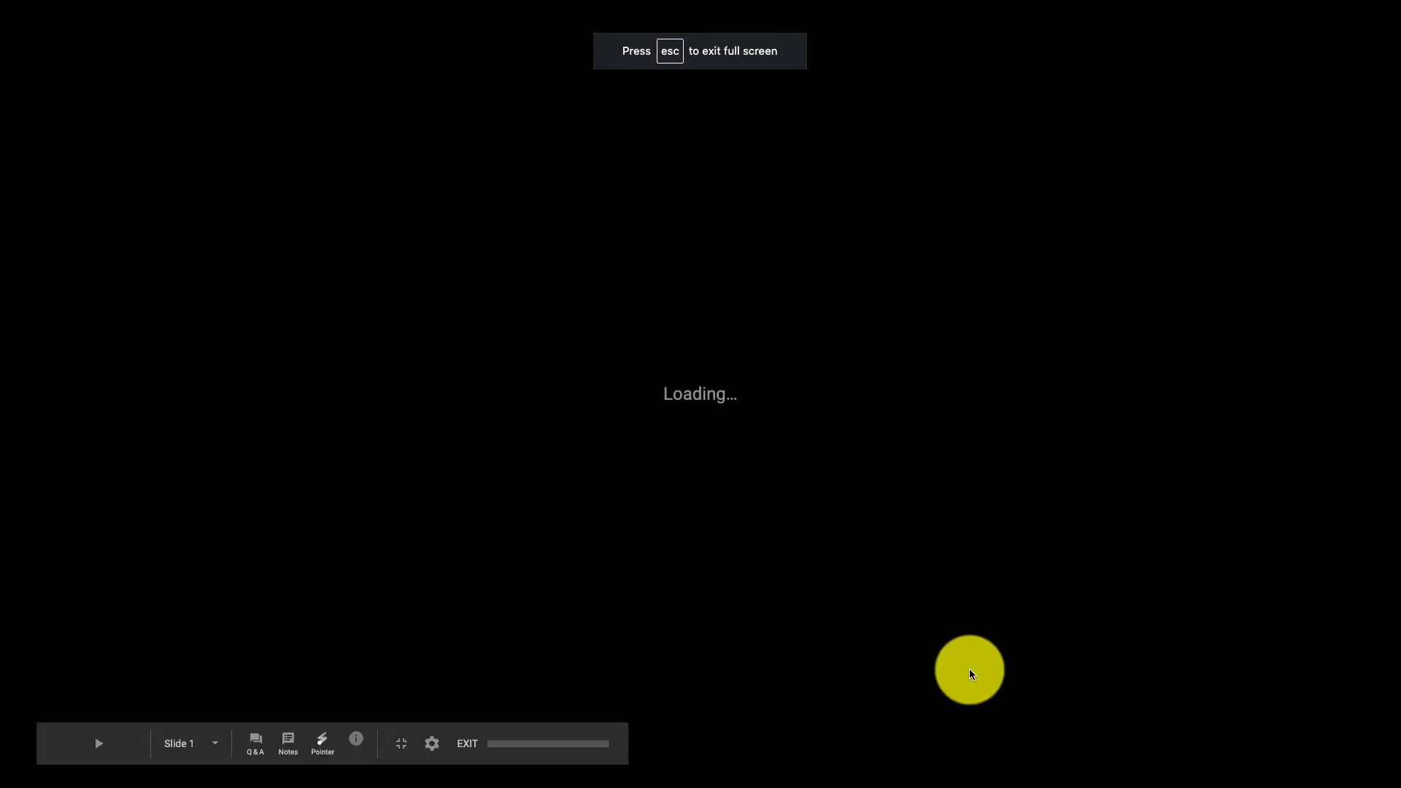
pyautogui.press('esc')
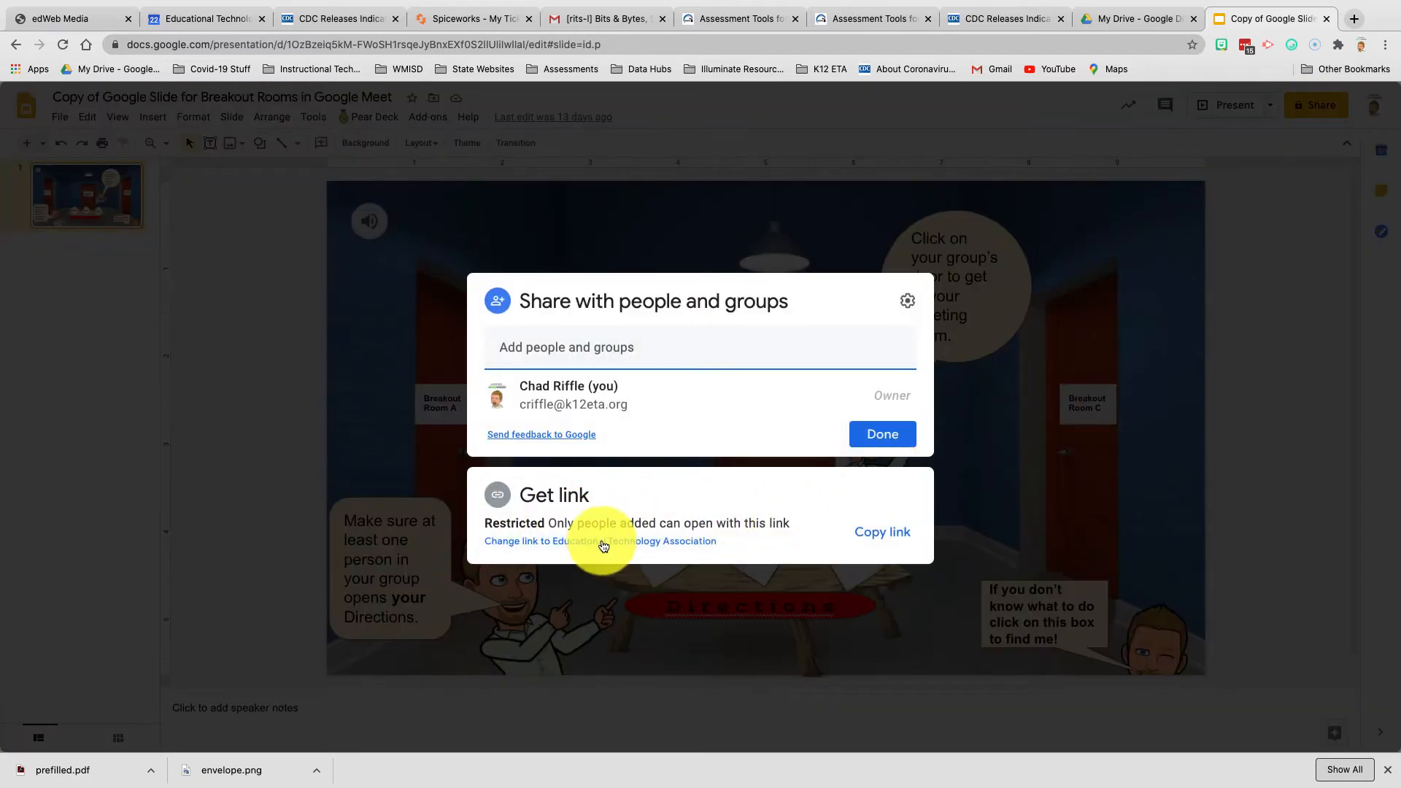
# Change link access to 'Anyone with the link' can view and confirm with Done
pyautogui.click(600, 540)
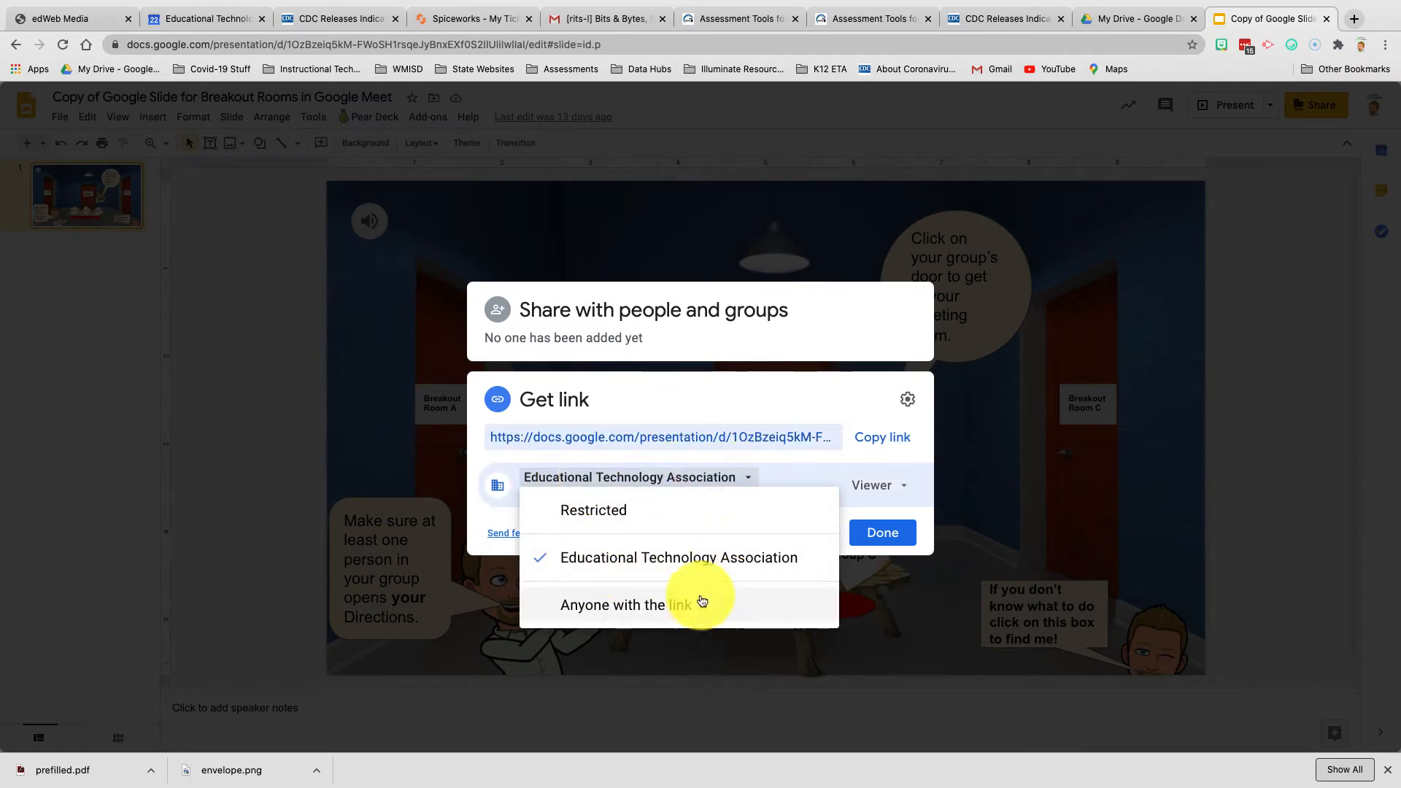
pyautogui.click(612, 605)
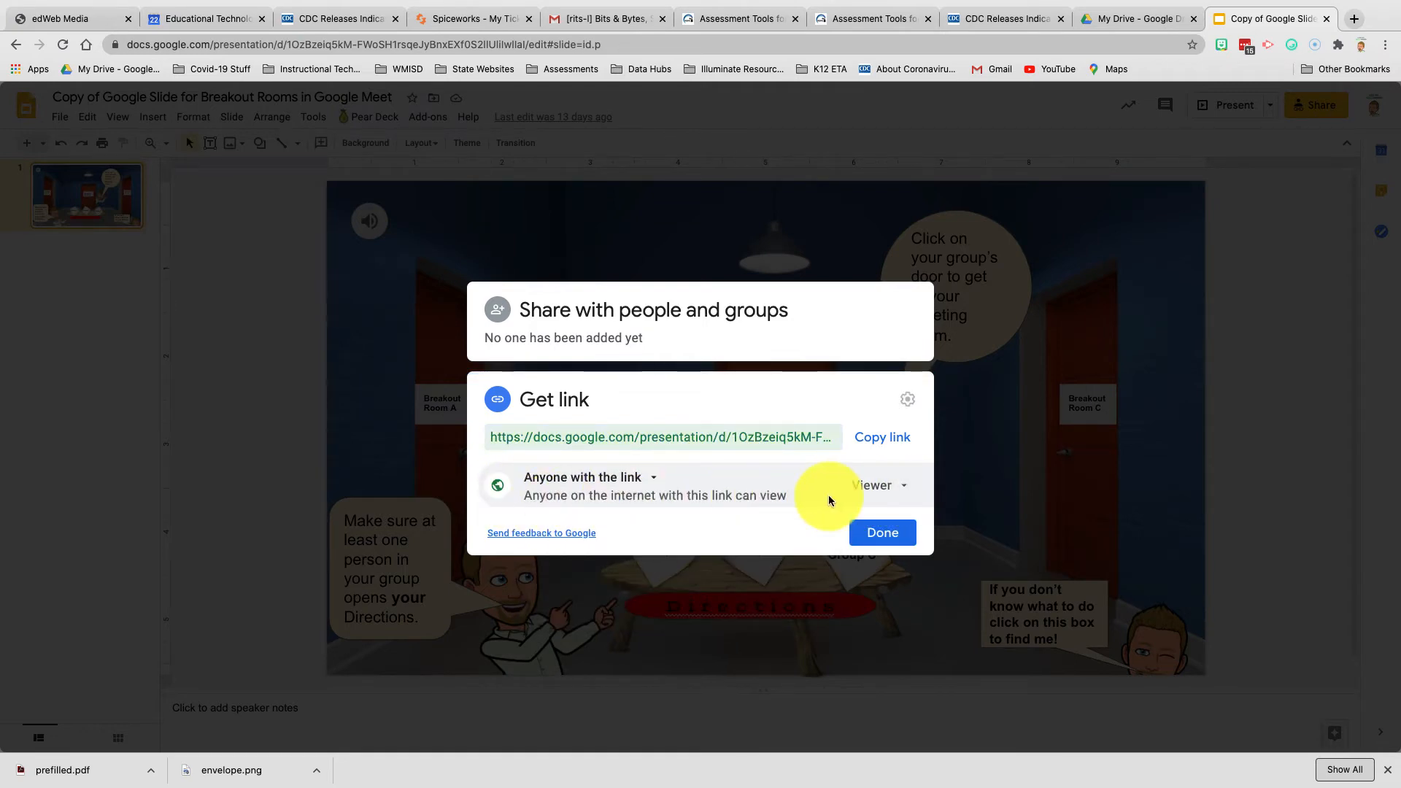
pyautogui.click(882, 533)
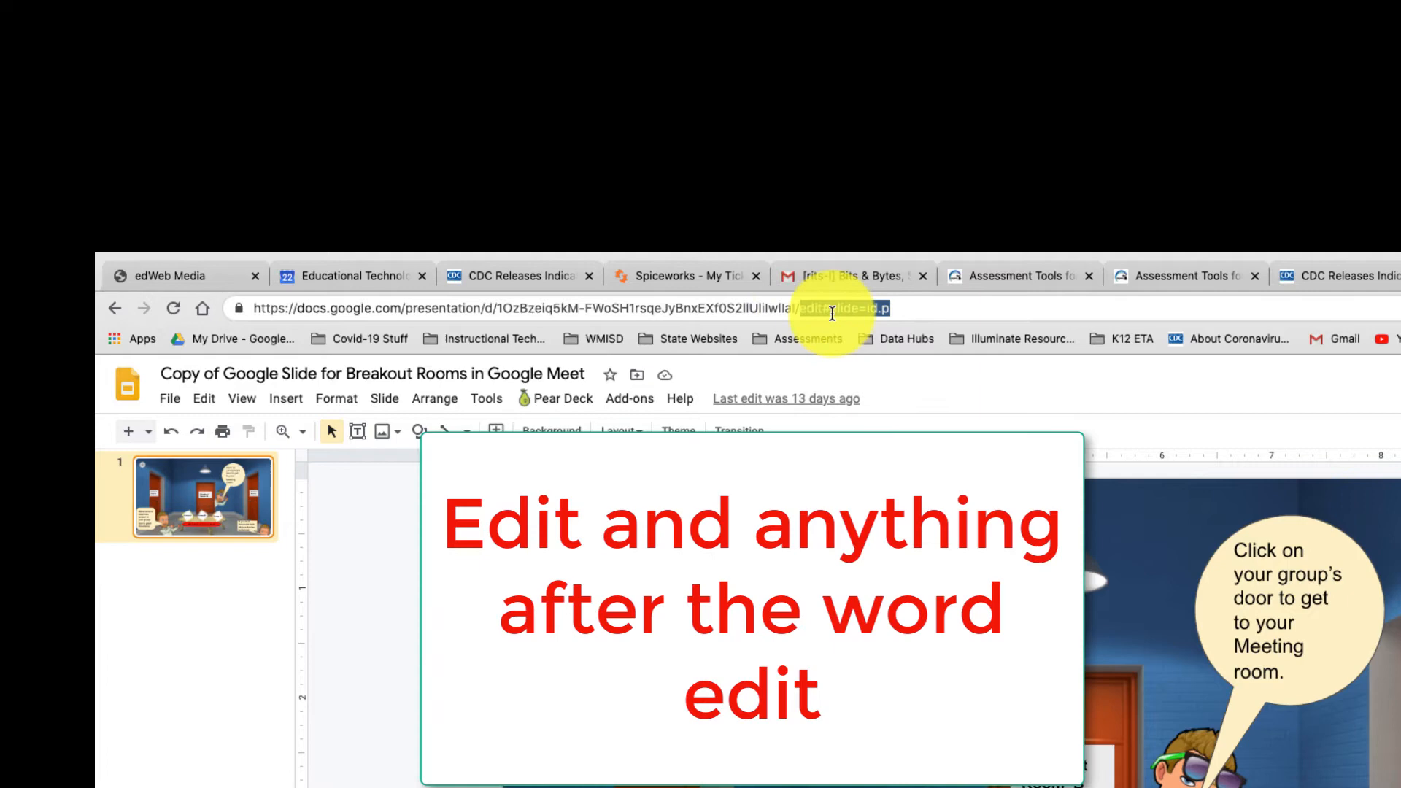
# Replace the address's edit portion with /preview and copy the new URL
pyautogui.doubleClick(809, 308)
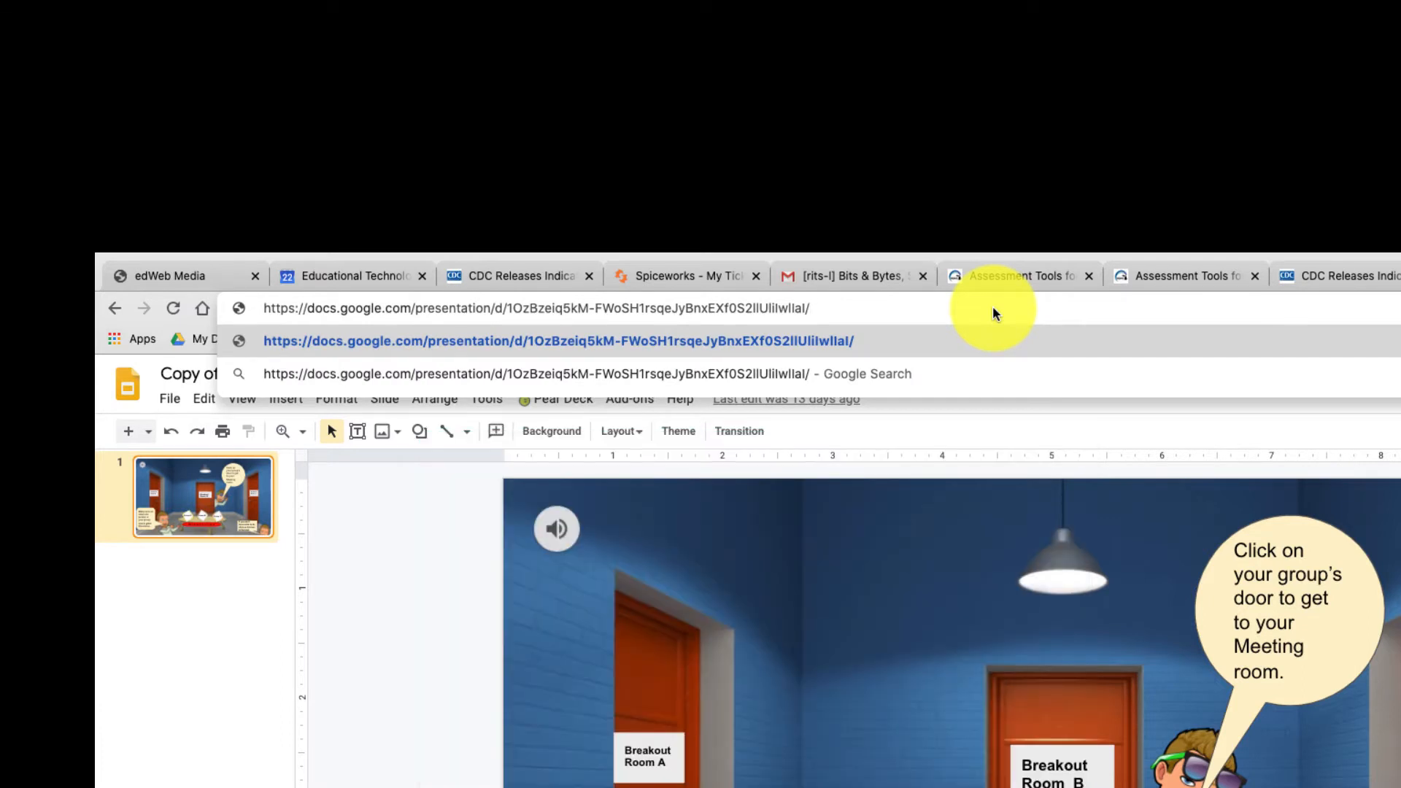
pyautogui.write('/preview')
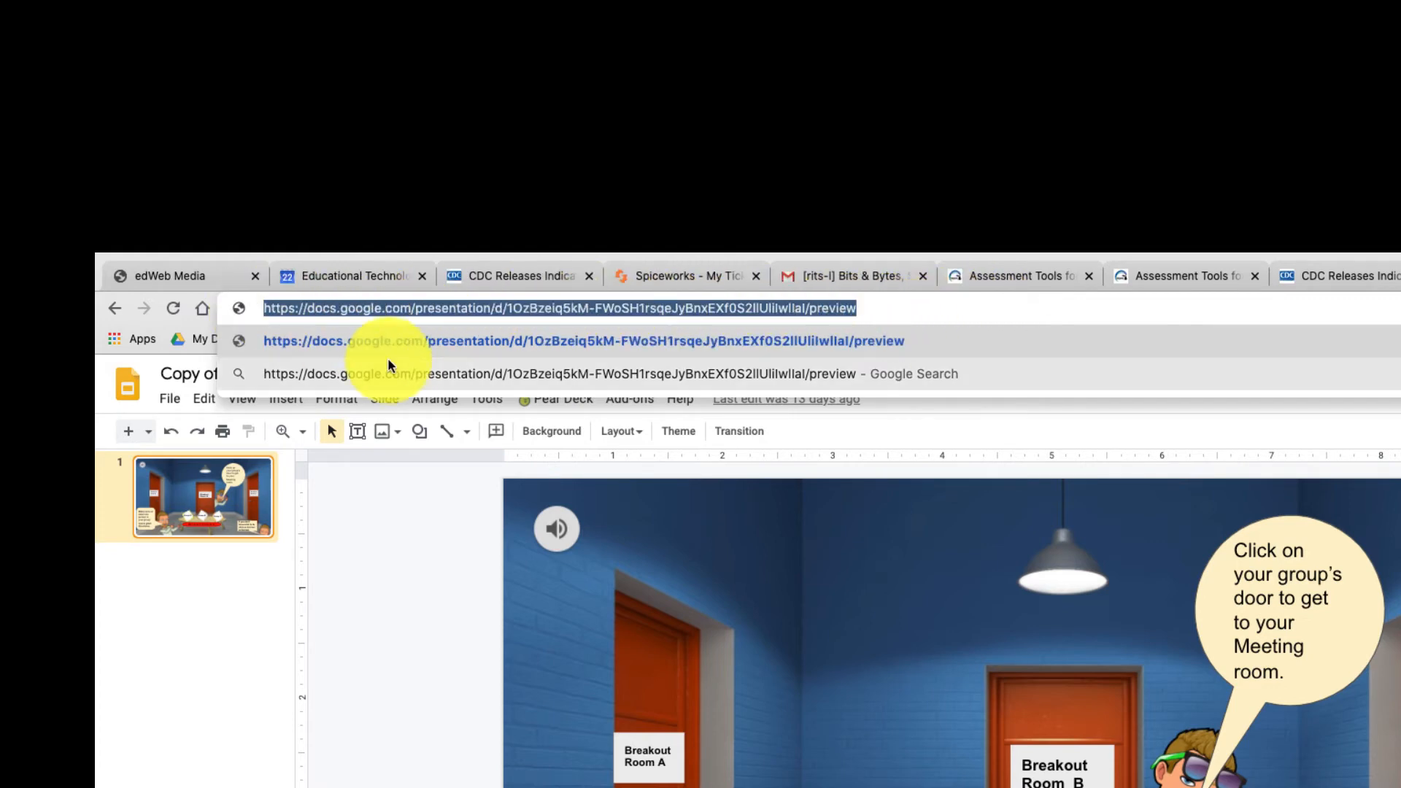
pyautogui.rightClick(483, 308)
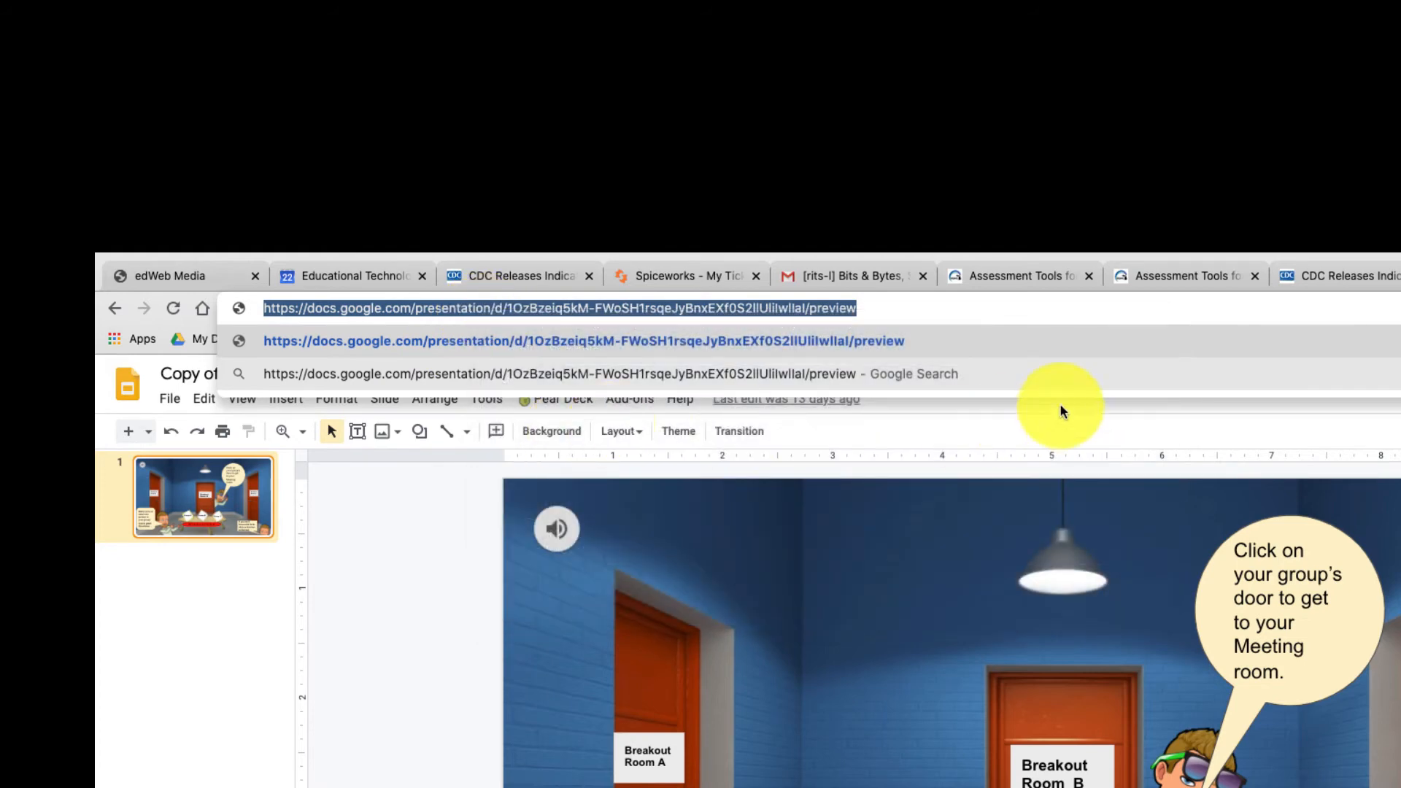
pyautogui.moveTo(1348, 298)
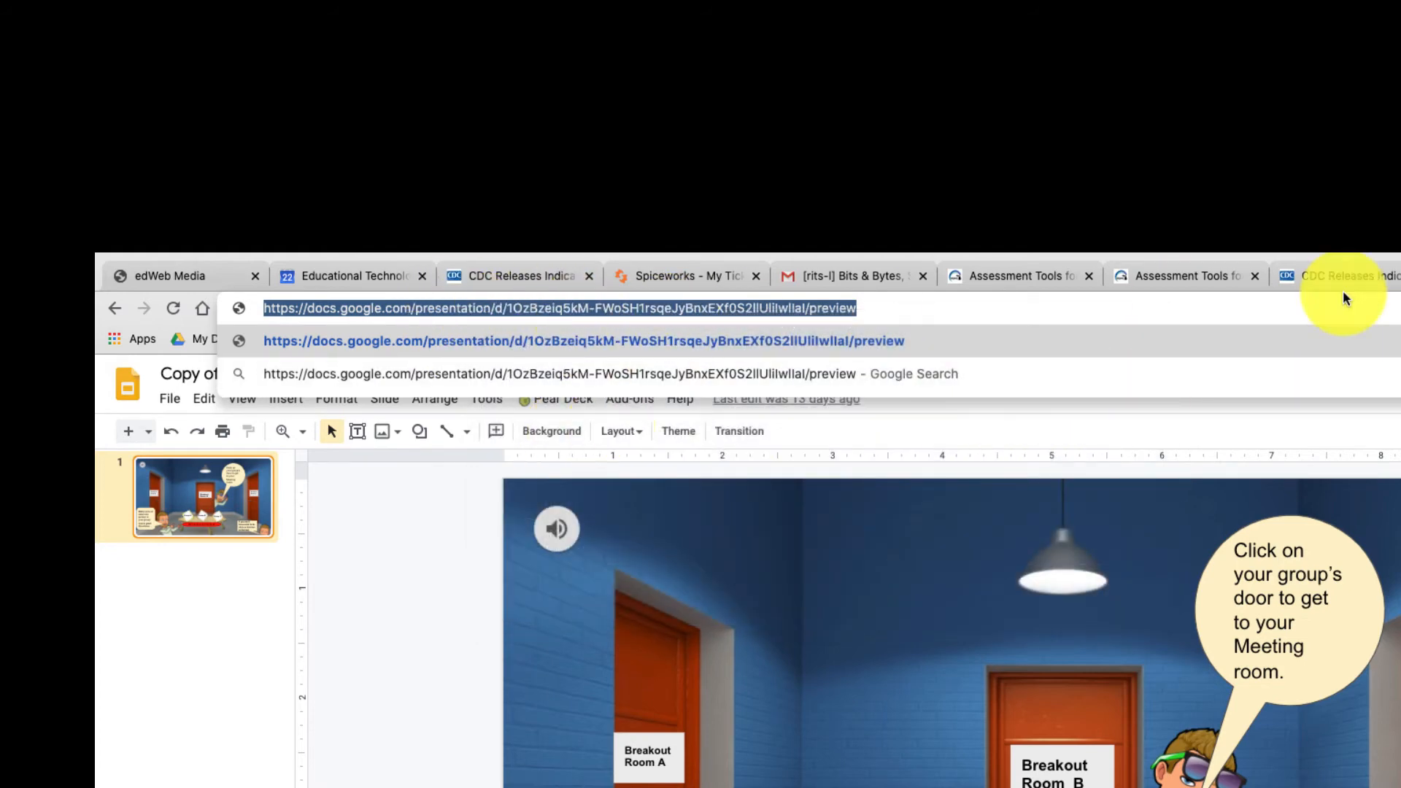
# Load the /preview address in a new tab and follow the Group A card to its Jamboard
pyautogui.click(1352, 18)
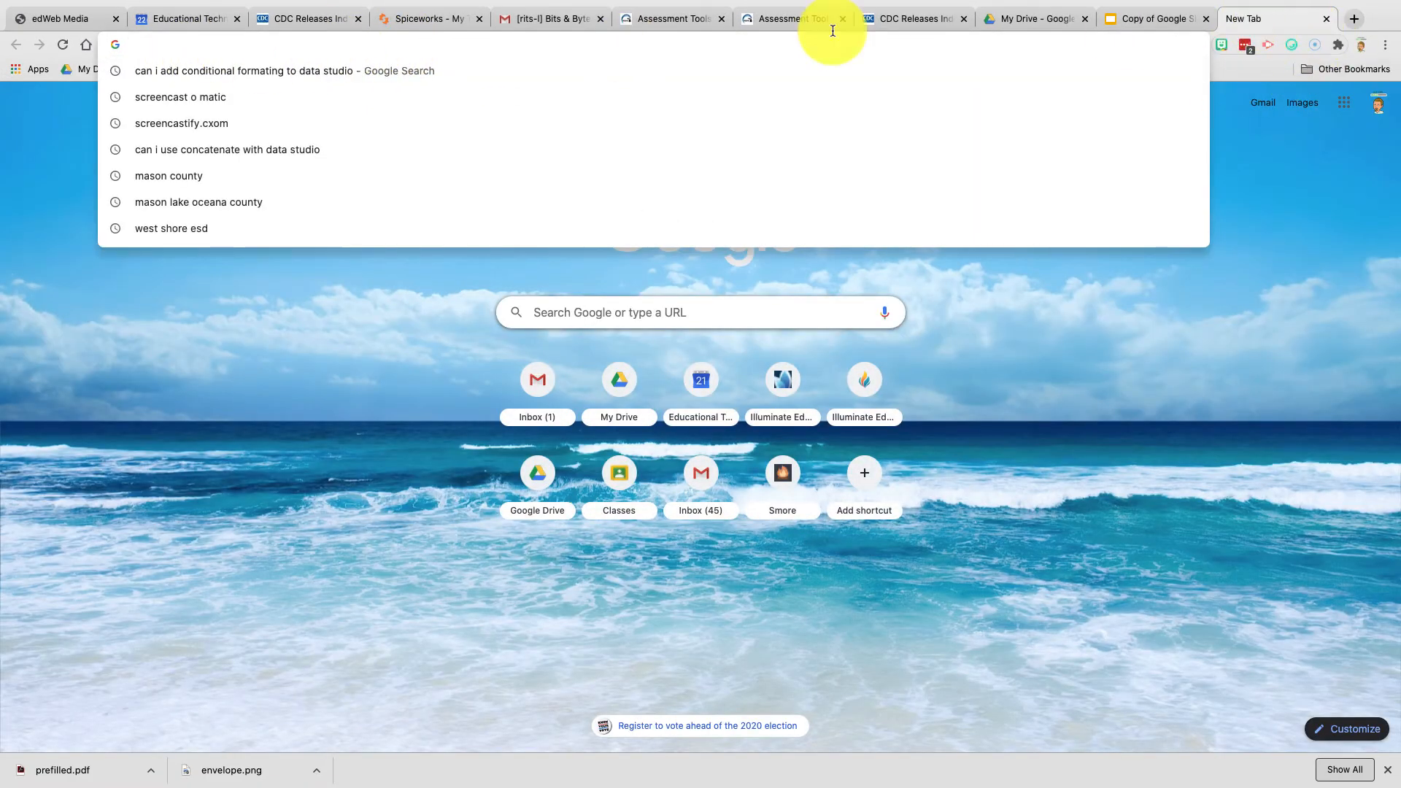
pyautogui.rightClick(143, 42)
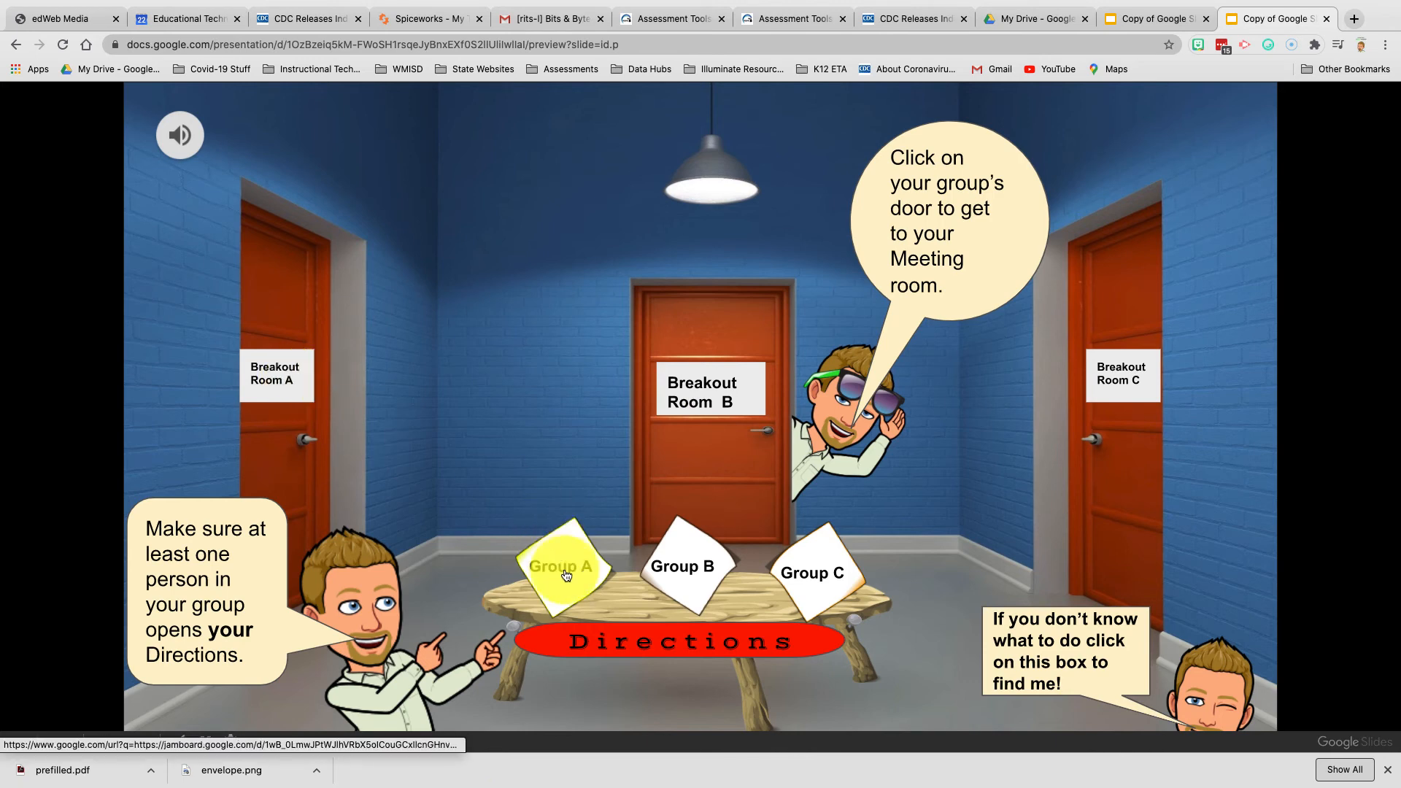
pyautogui.click(561, 566)
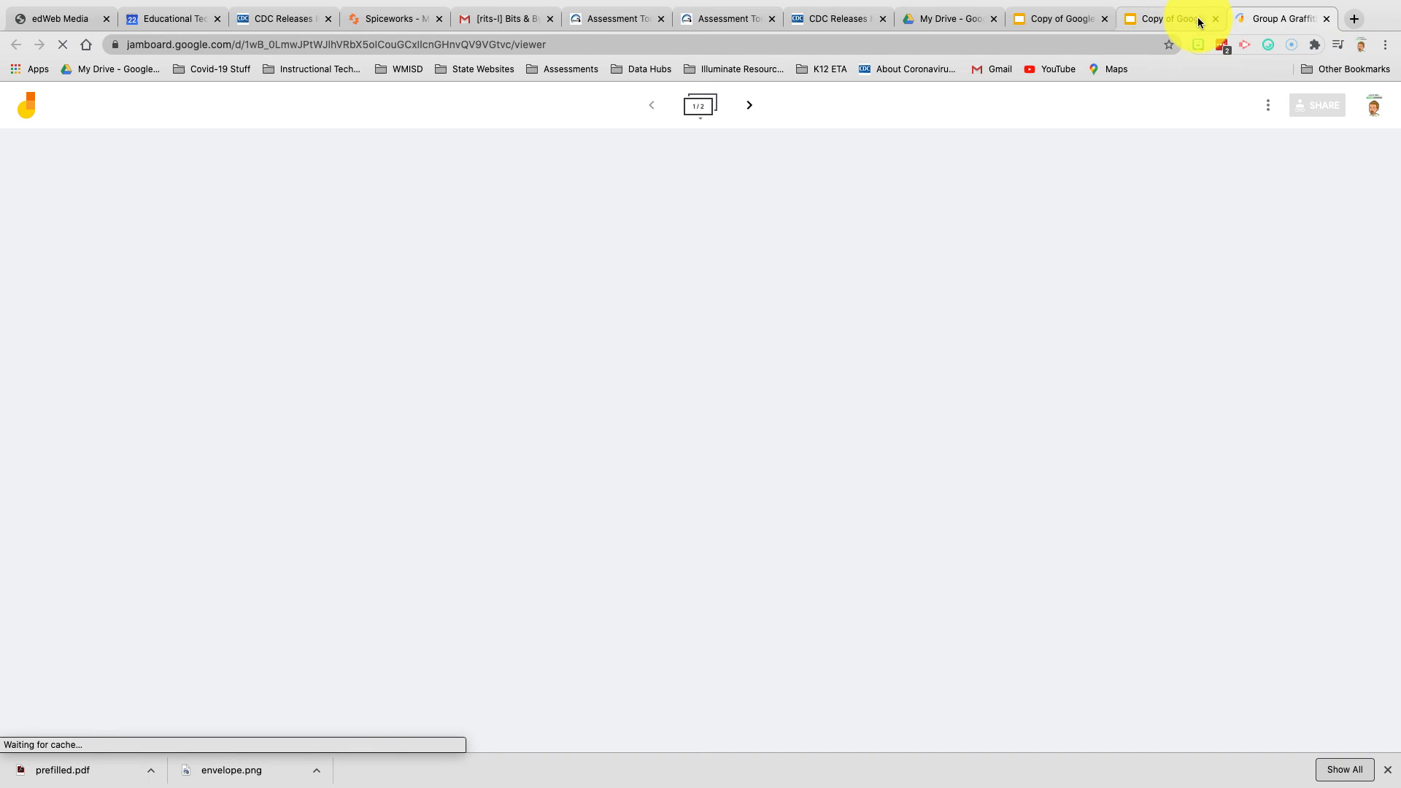